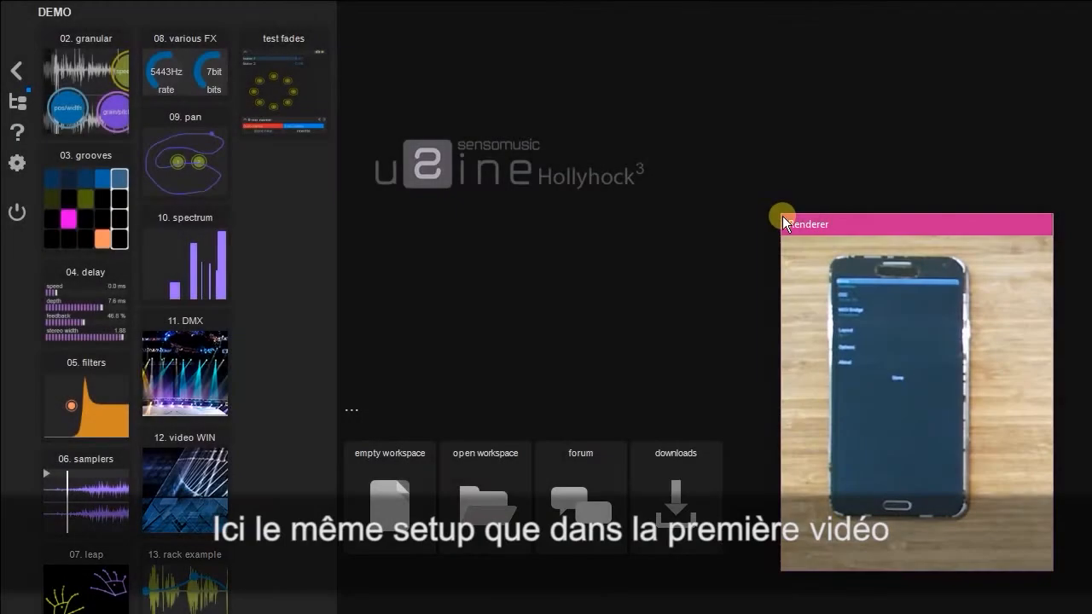
# Step: Start a new empty workspace with a single rack from the start screen
pyautogui.moveTo(806, 223); pyautogui.dragTo(691, 70)
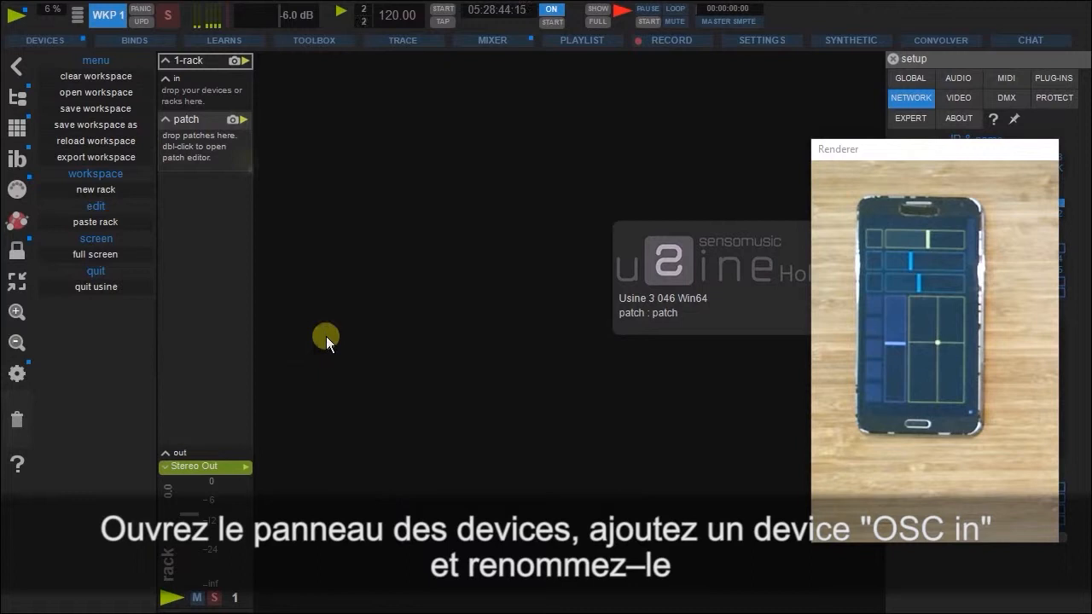
# Step: Add an OSC input device in the Devices list and rename it 'TouchOSC'
pyautogui.click(44, 40)
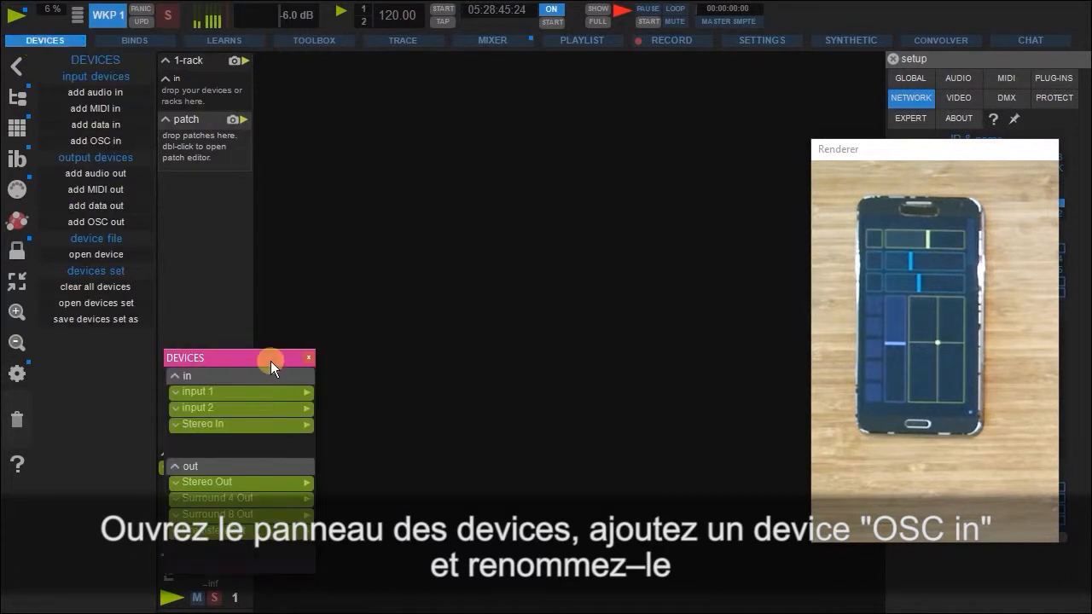
pyautogui.click(94, 141)
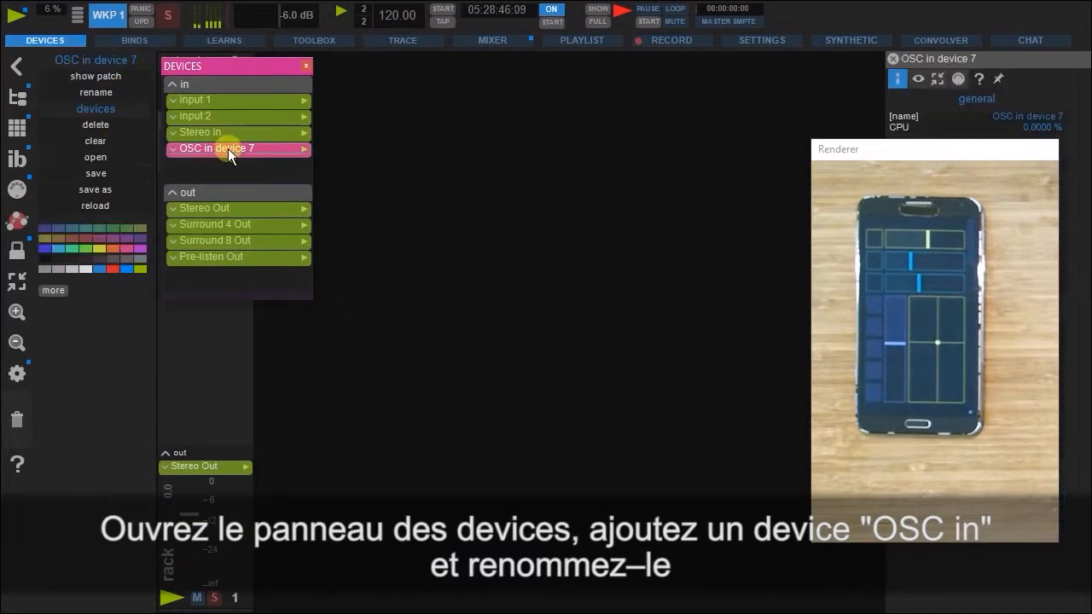
pyautogui.click(96, 92)
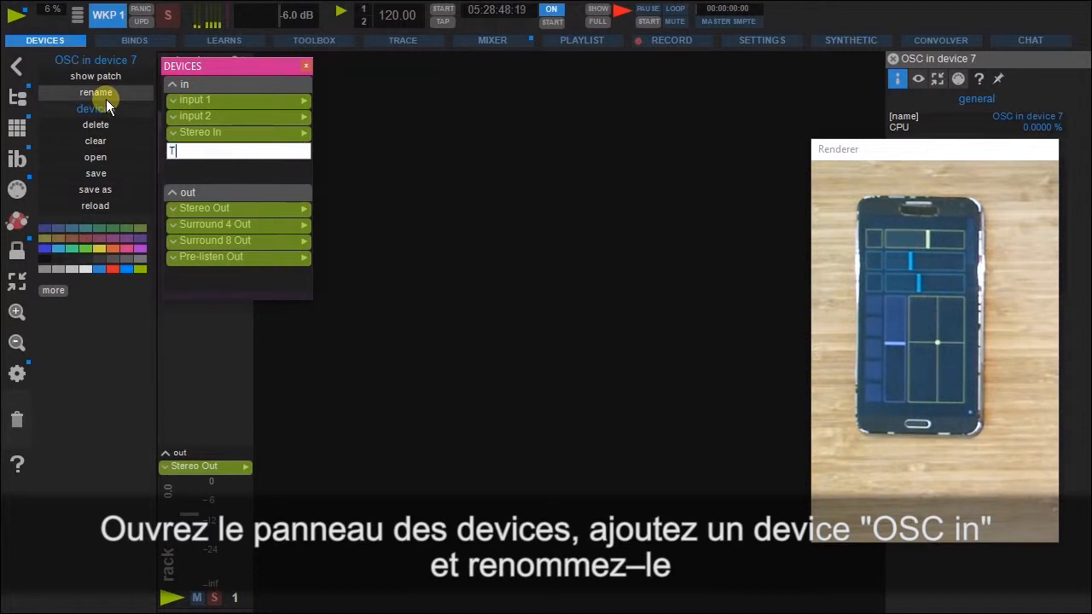
pyautogui.write('TouchOSC')
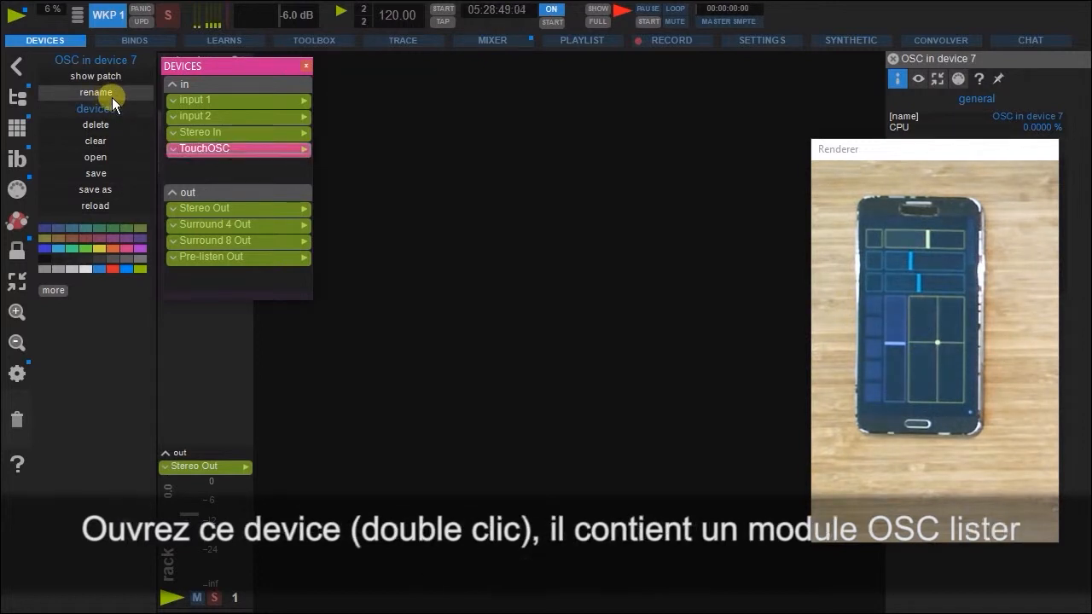
# Step: Open the TouchOSC device patch and display its OSC Lister module settings
pyautogui.doubleClick(205, 149)
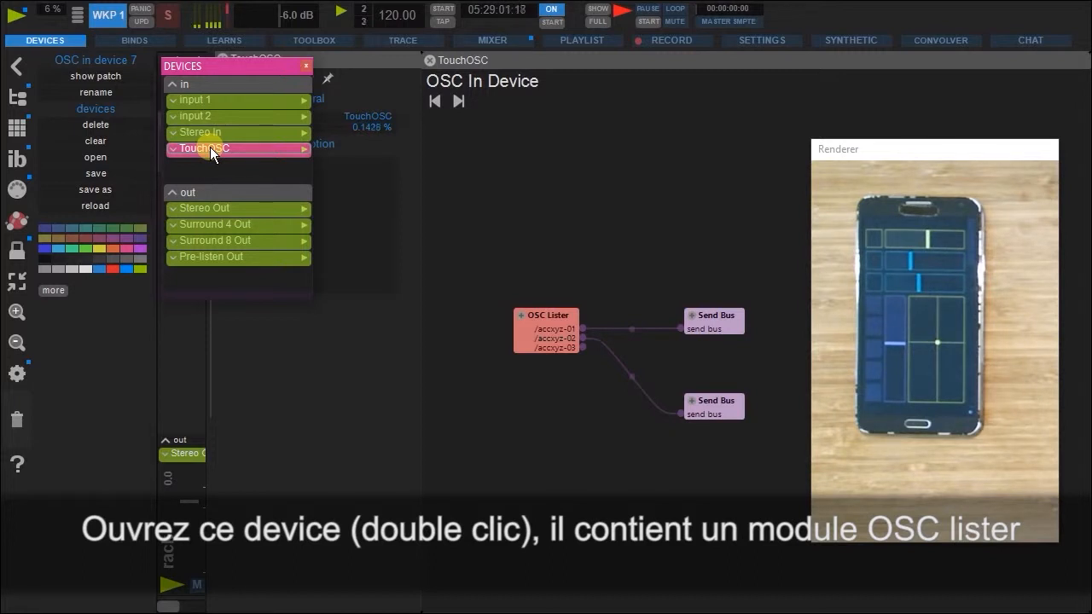
pyautogui.doubleClick(203, 149)
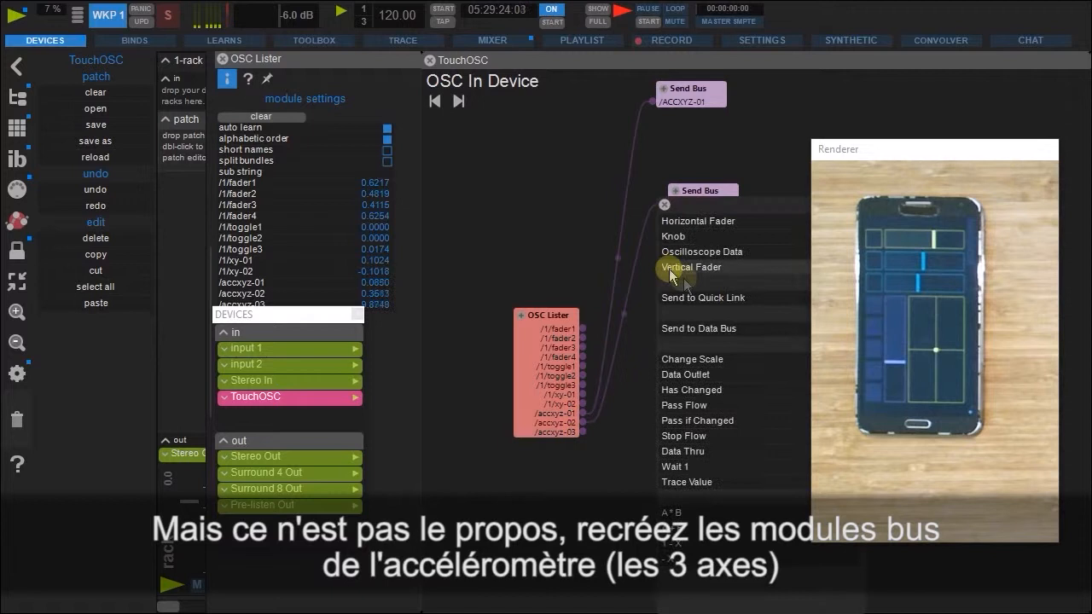
# Step: Add the second accelerometer-axis send bus and verify the ACCXYZ buses in the Binds list
pyautogui.click(699, 328)
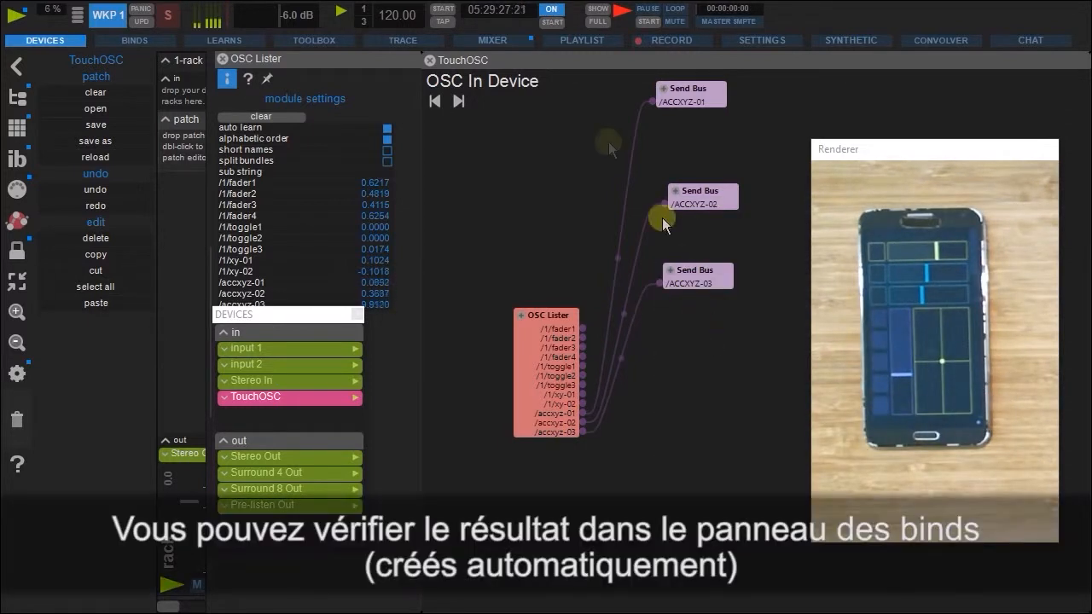
pyautogui.click(134, 40)
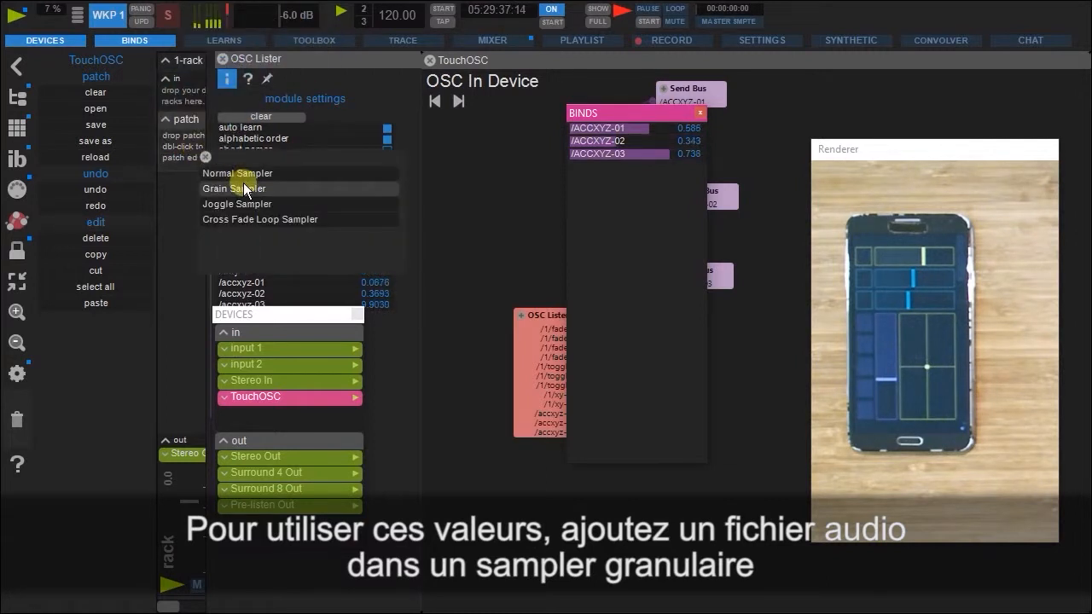
# Step: Add a Grain Sampler module to the rack for the Kyrie choir recording
pyautogui.click(234, 188)
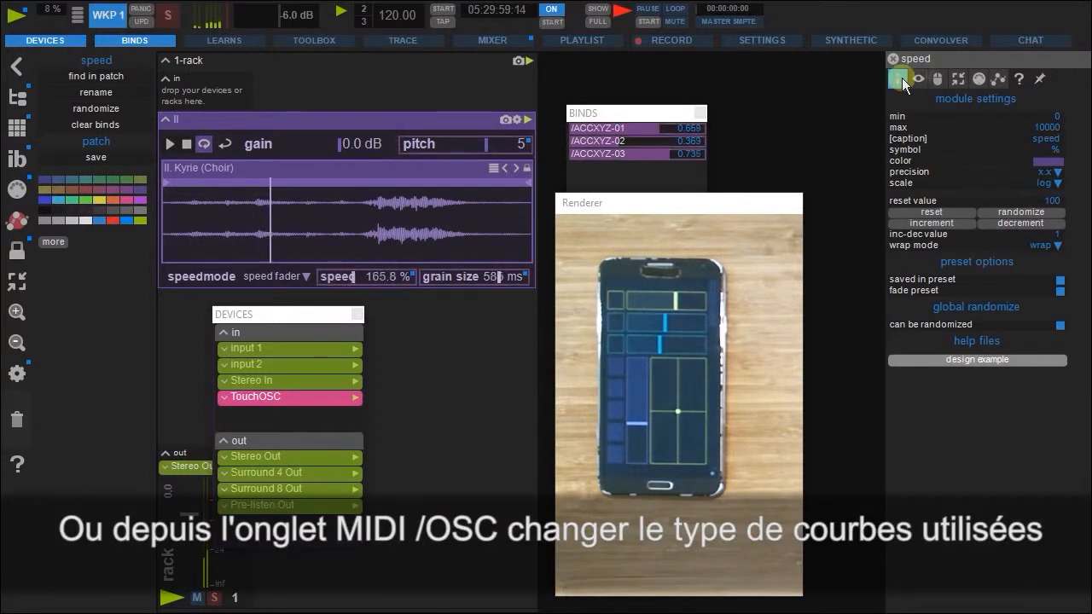
# Step: Bind the sampler's speed fader to /ACCXYZ-02 with a log or exp curve
pyautogui.click(978, 78)
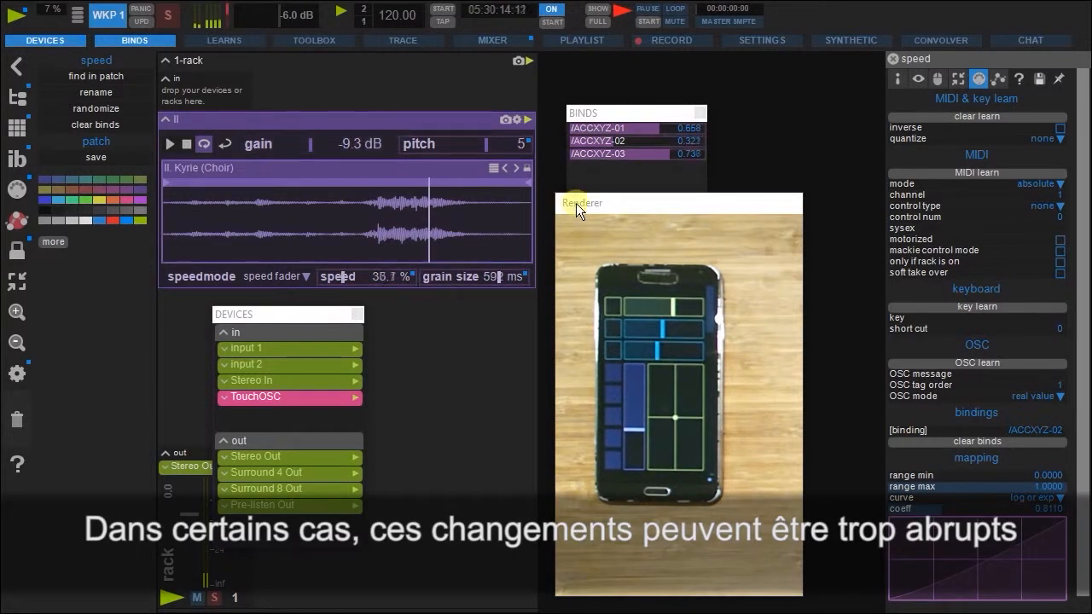
pyautogui.click(288, 397)
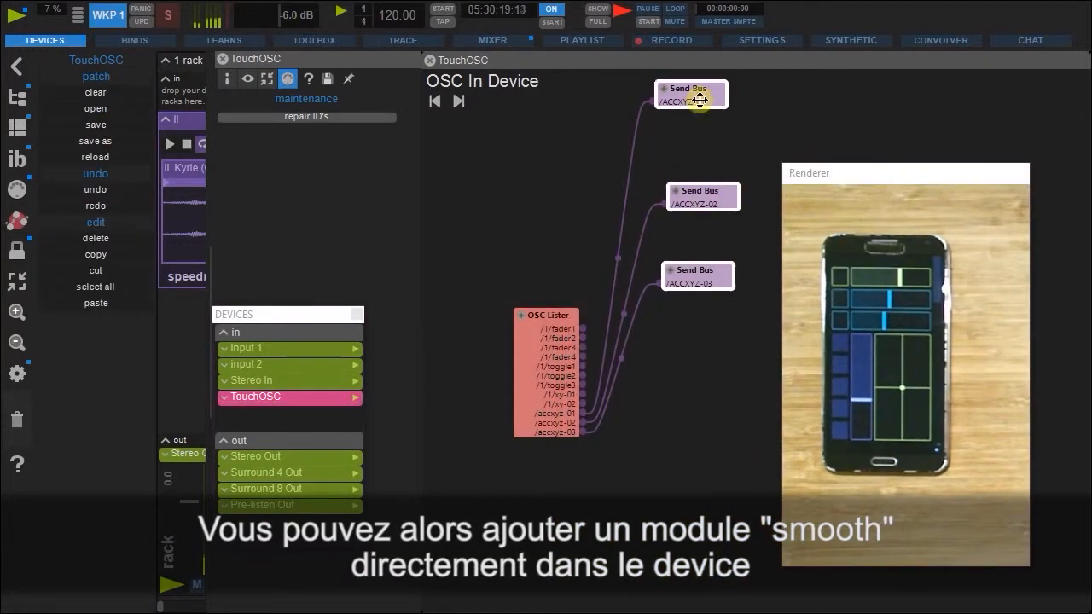
pyautogui.click(689, 94)
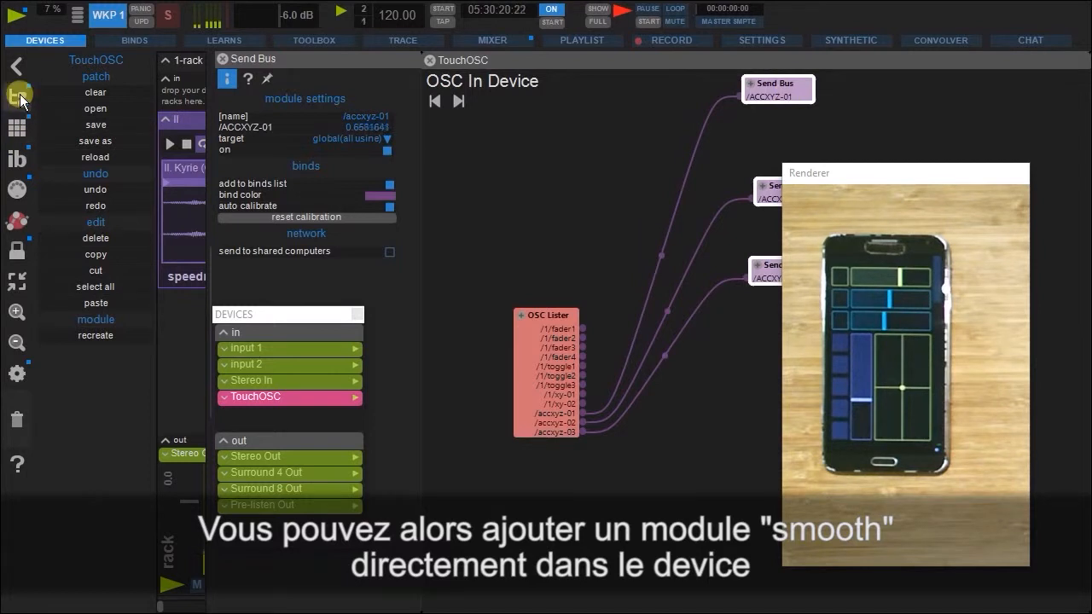